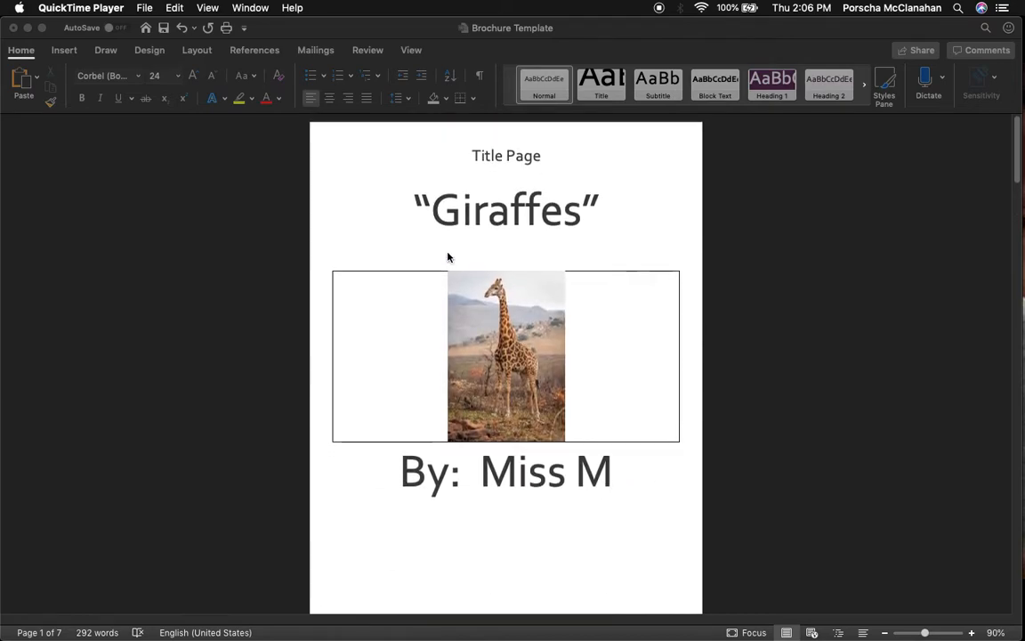
mouse_move(448, 233)
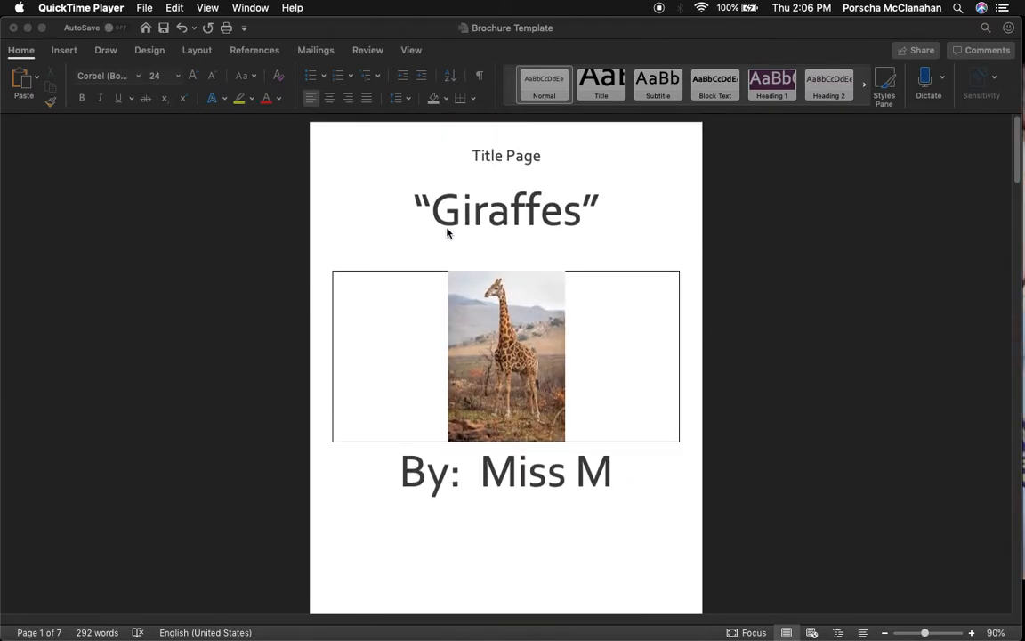
- Delete the 'Title Page' label above the Giraffes title on page 1
click(502, 156)
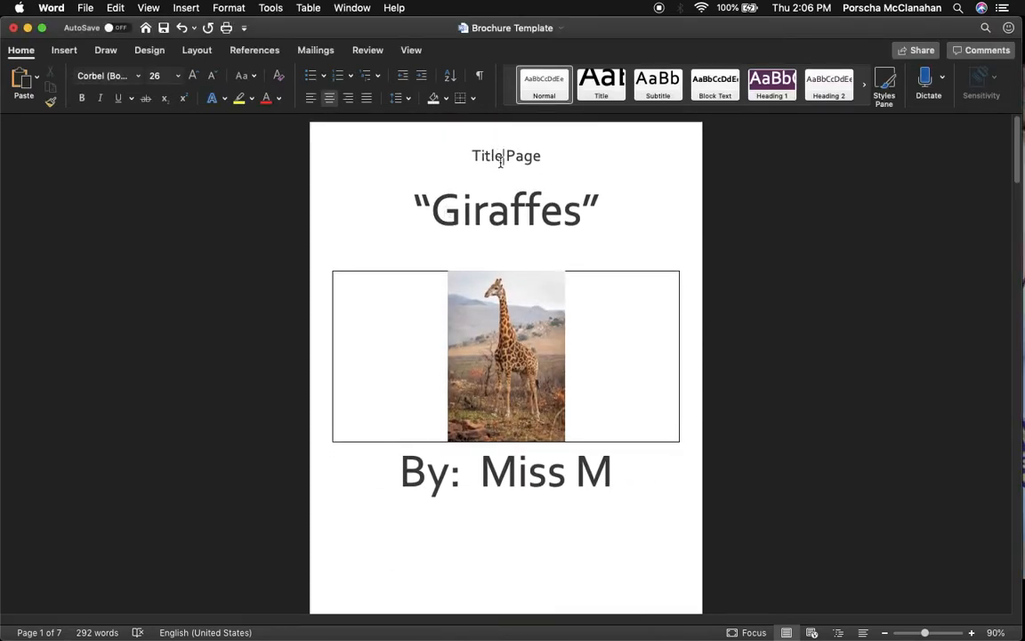
double_click(506, 156)
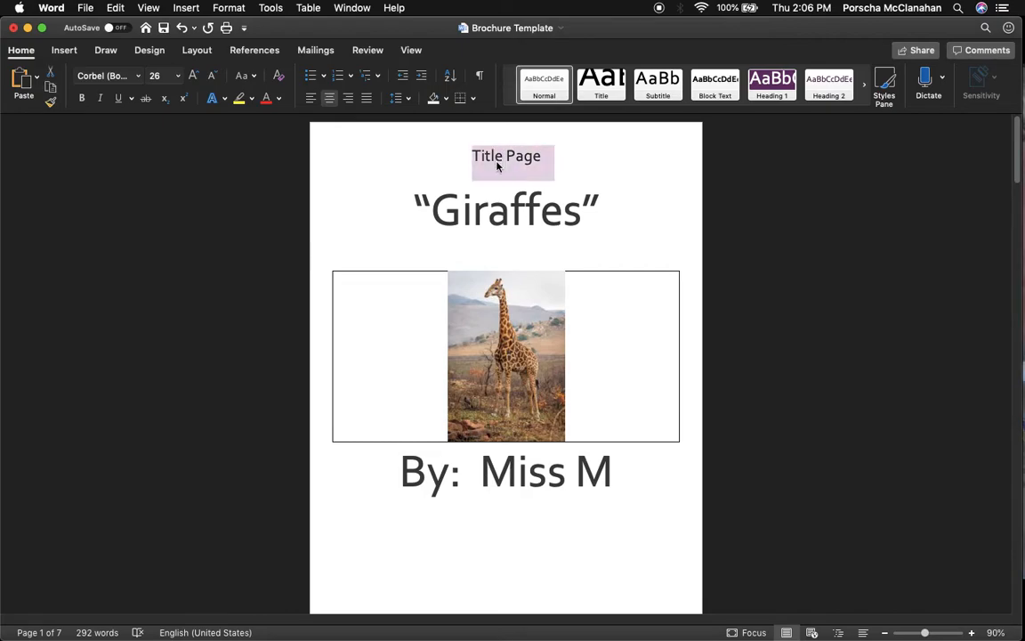
key(Delete)
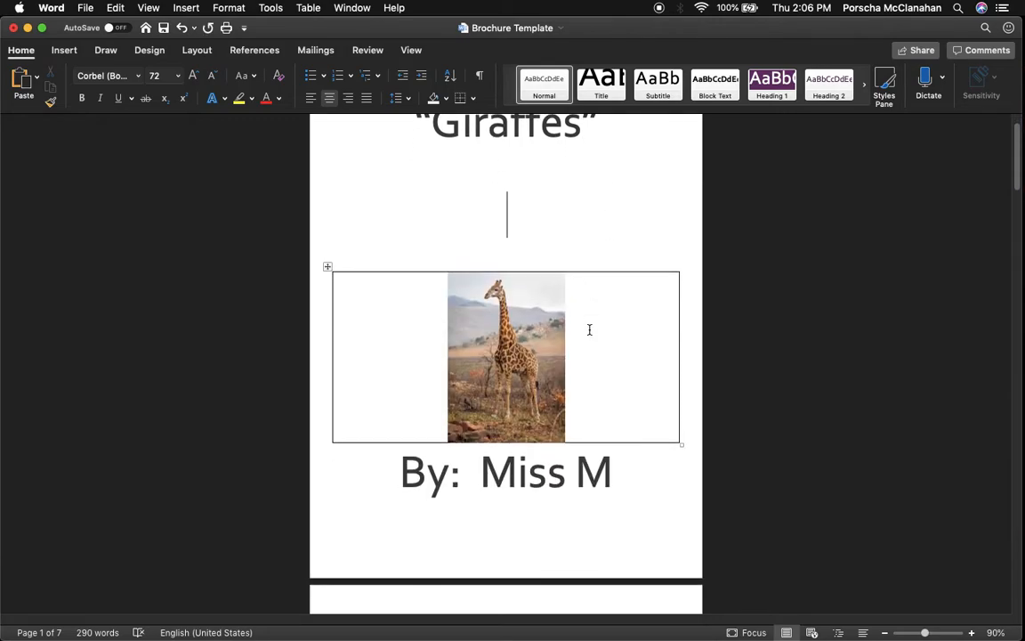
- Shade the title-page giraffe picture table purple and deselect it
scroll(up, 3)
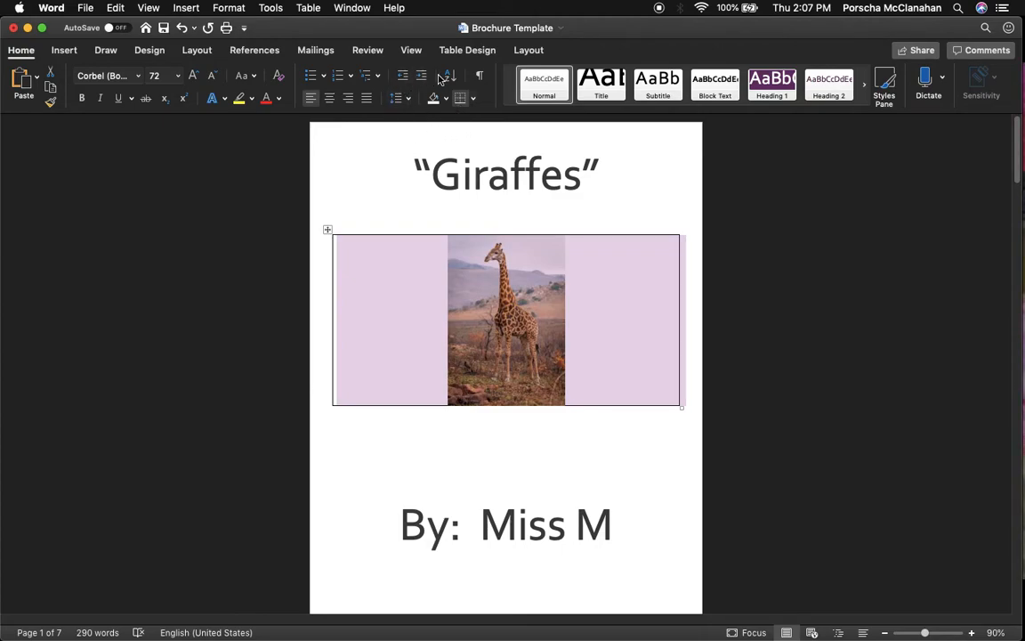
click(446, 100)
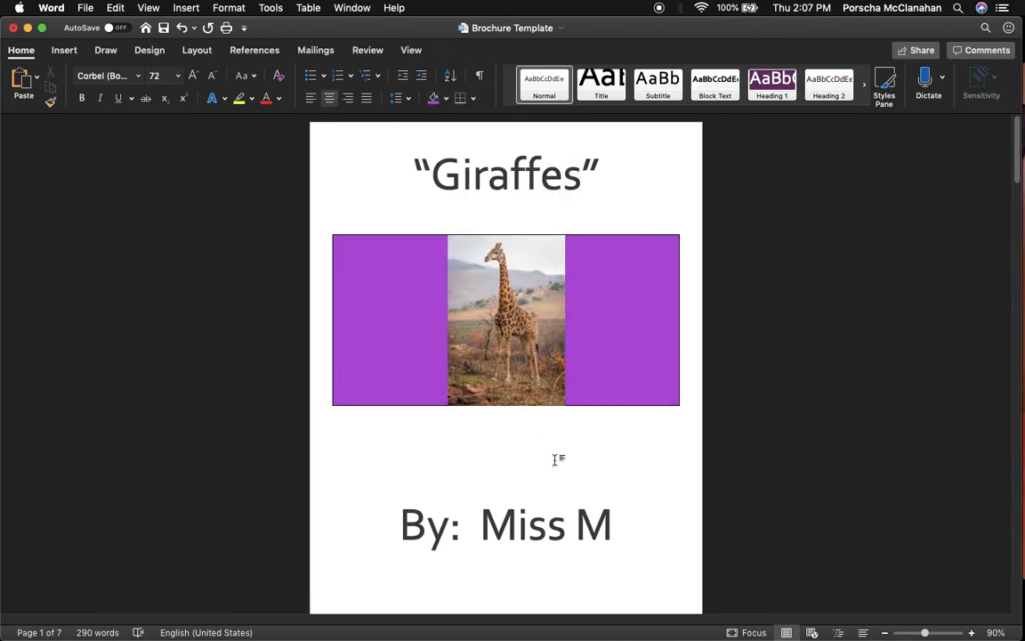
click(505, 320)
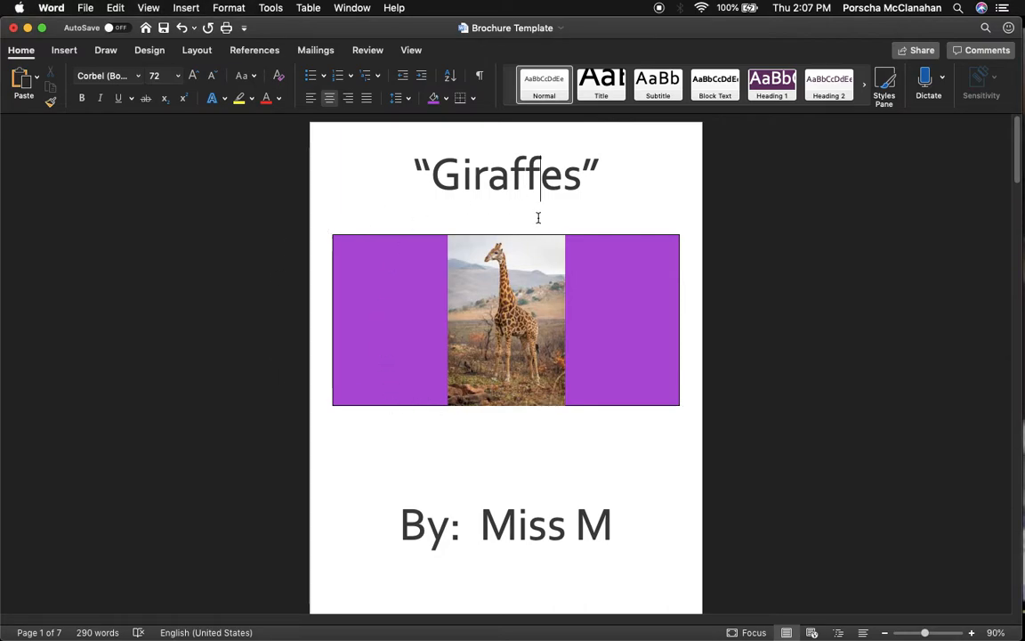
- Delete the 'Inside Page #1' heading so the page opens with the giraffe photo
scroll(down, 3)
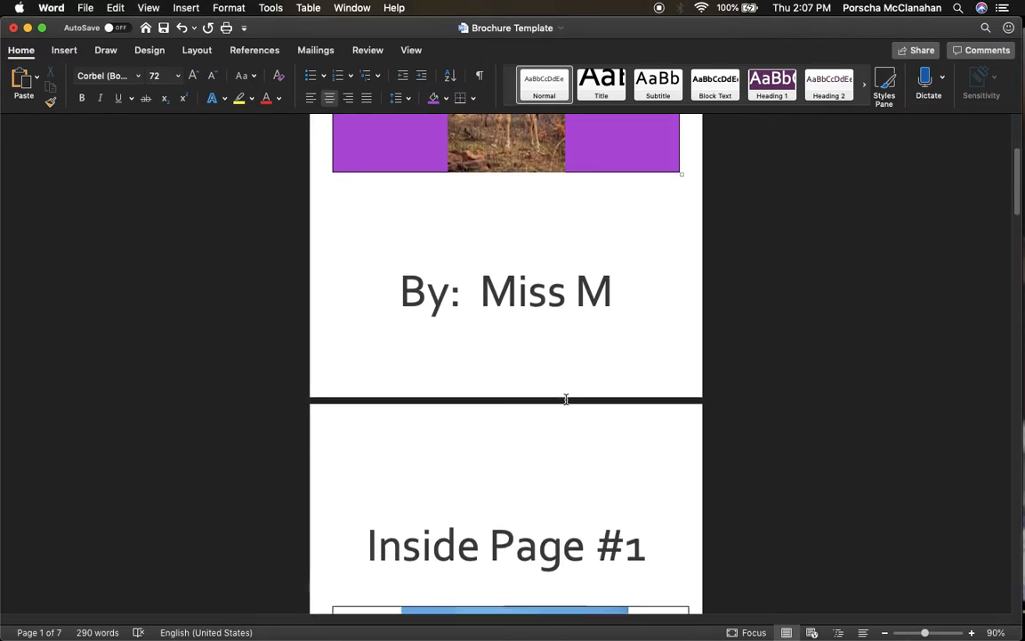
scroll(down, 3)
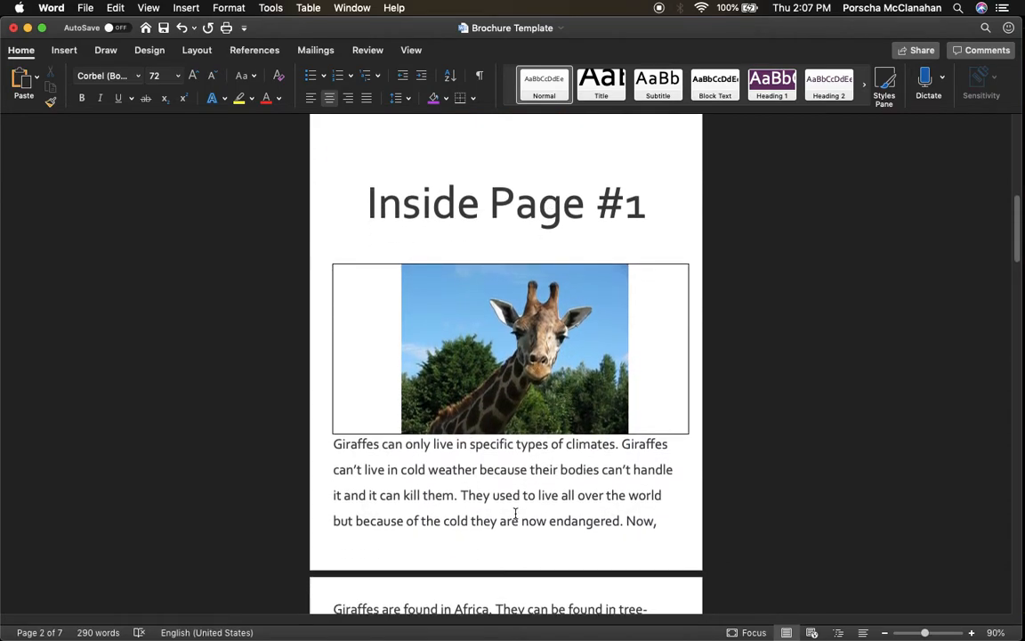
scroll(up, 3)
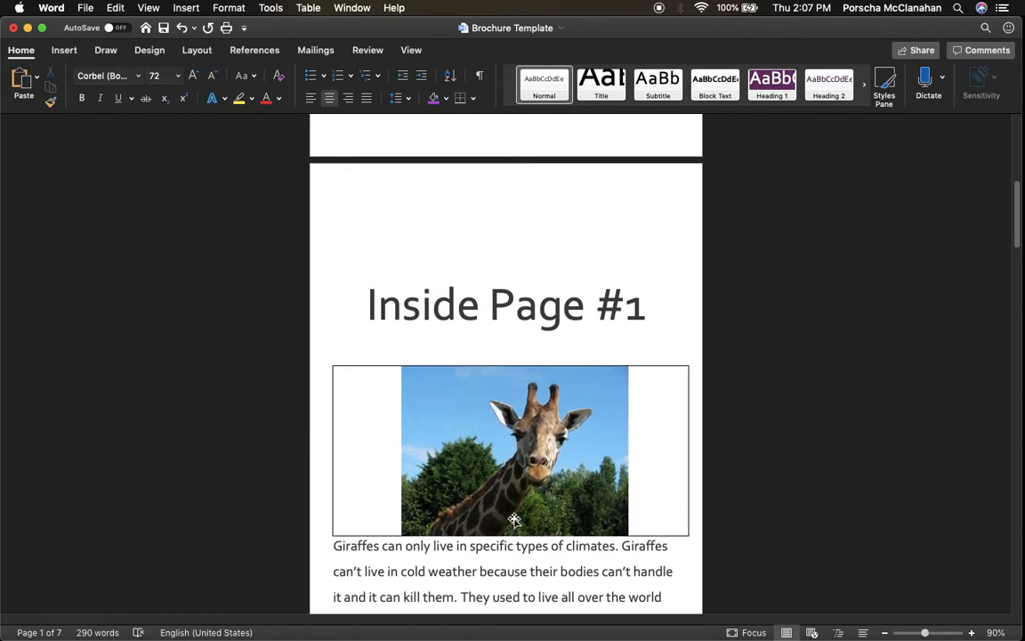
triple_click(505, 305)
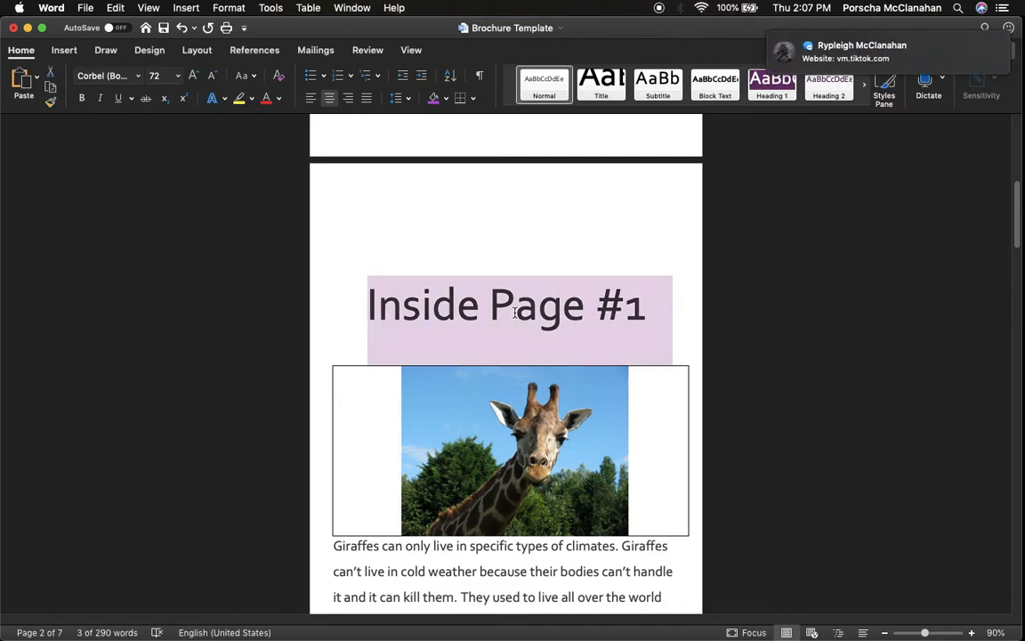
mouse_move(755, 105)
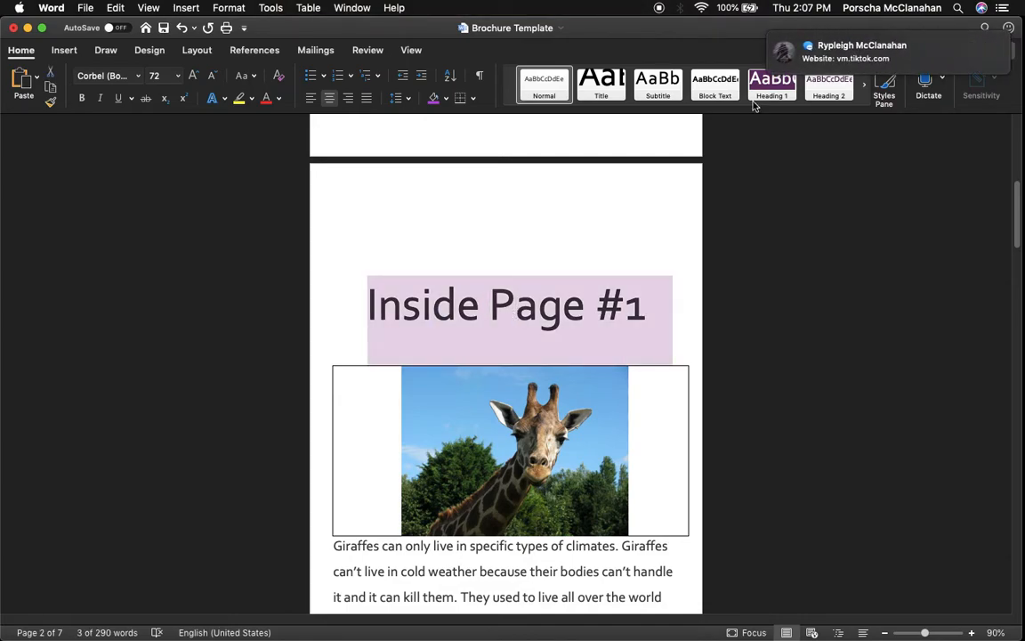
key(Delete)
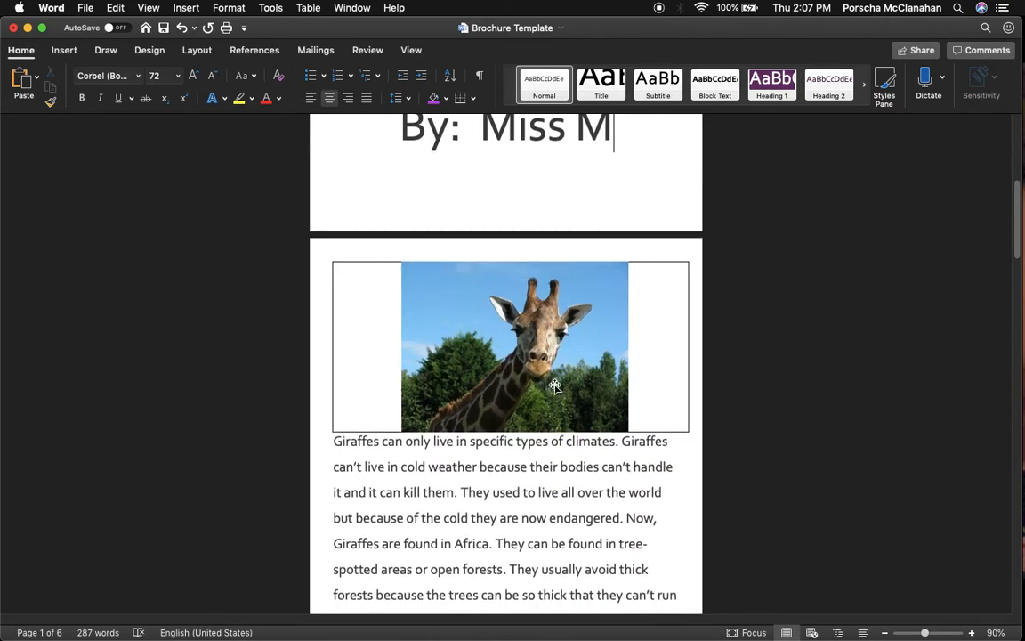
scroll(down, 3)
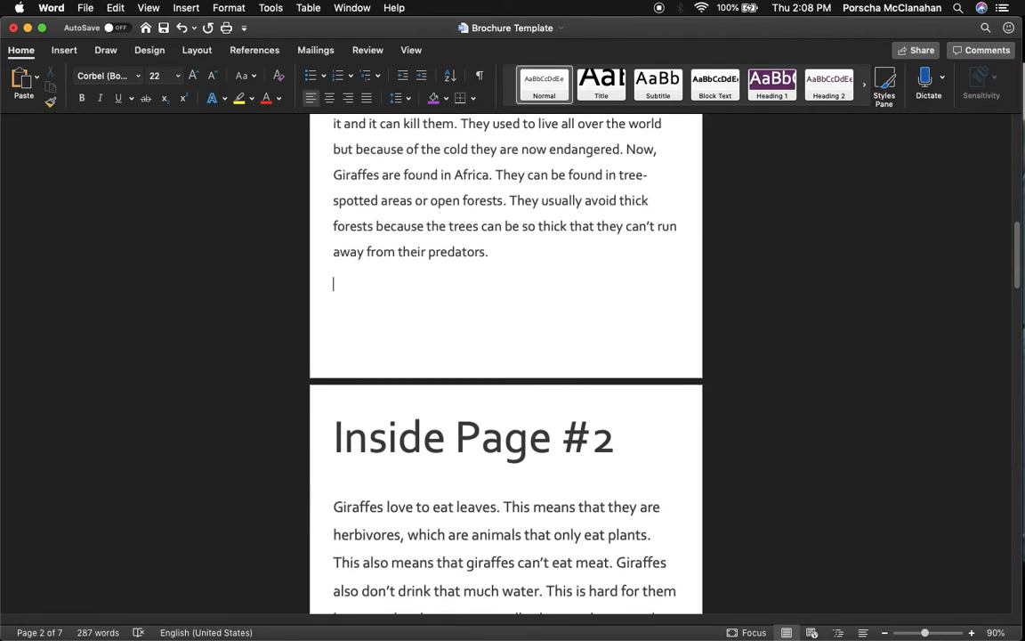
scroll(up, 3)
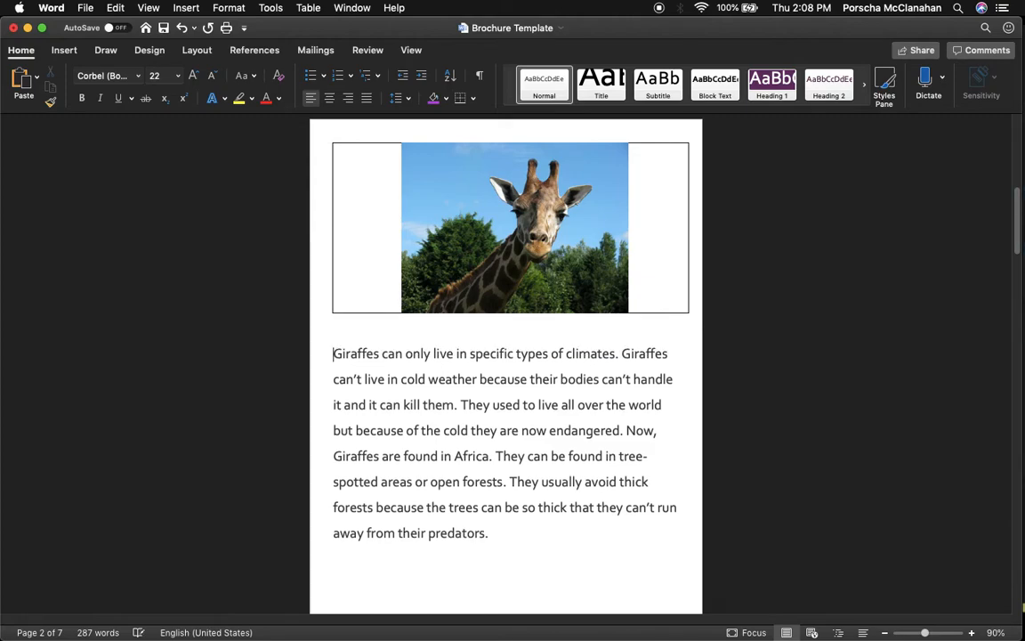
scroll(down, 3)
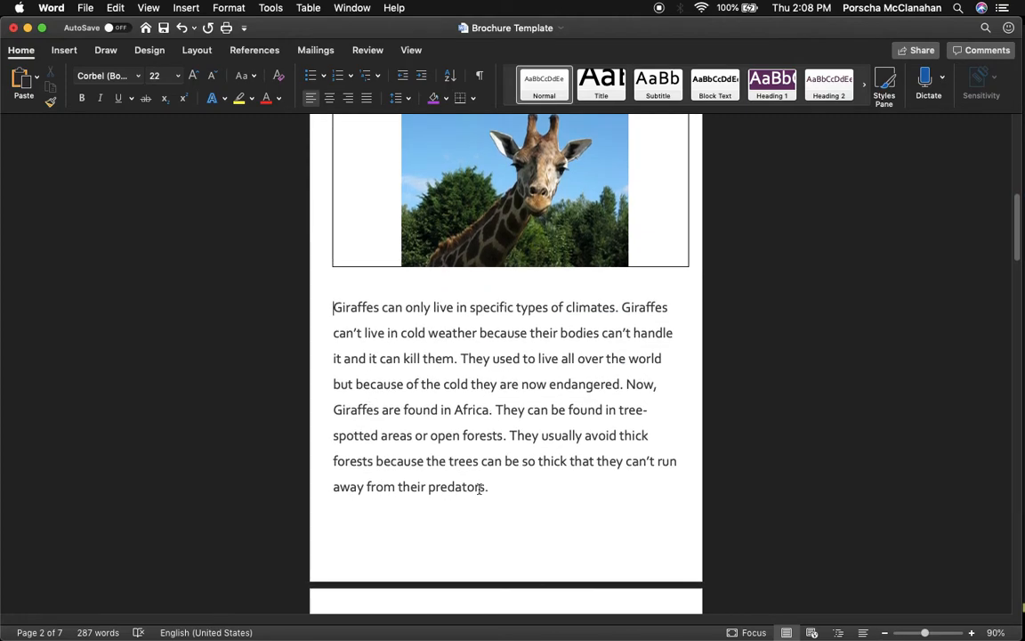
- Shade the drinking giraffe picture table purple and select the next picture box
scroll(up, 3)
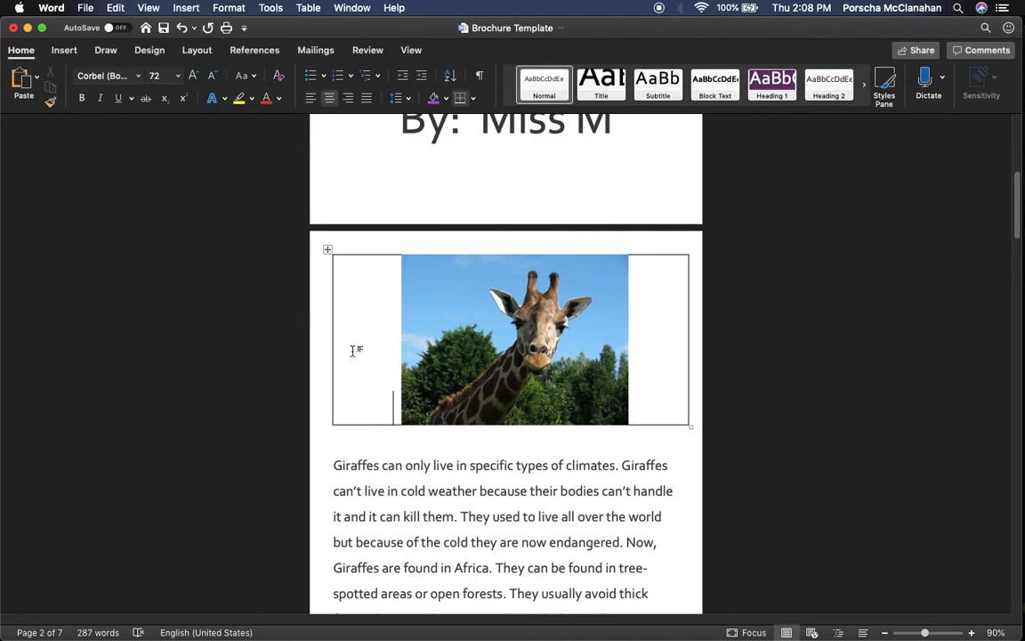
right_click(356, 349)
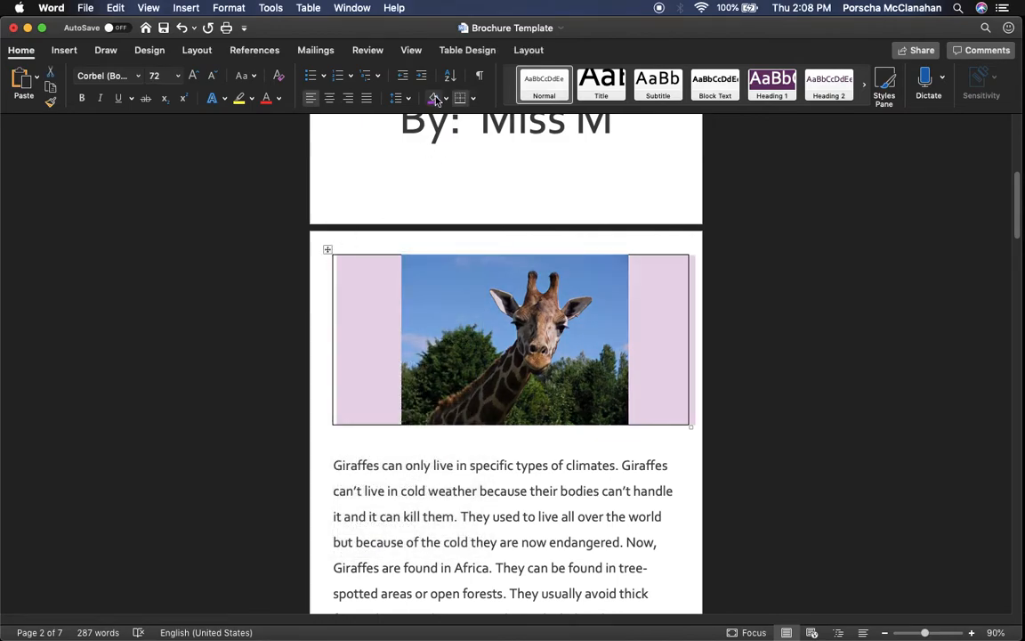
click(434, 98)
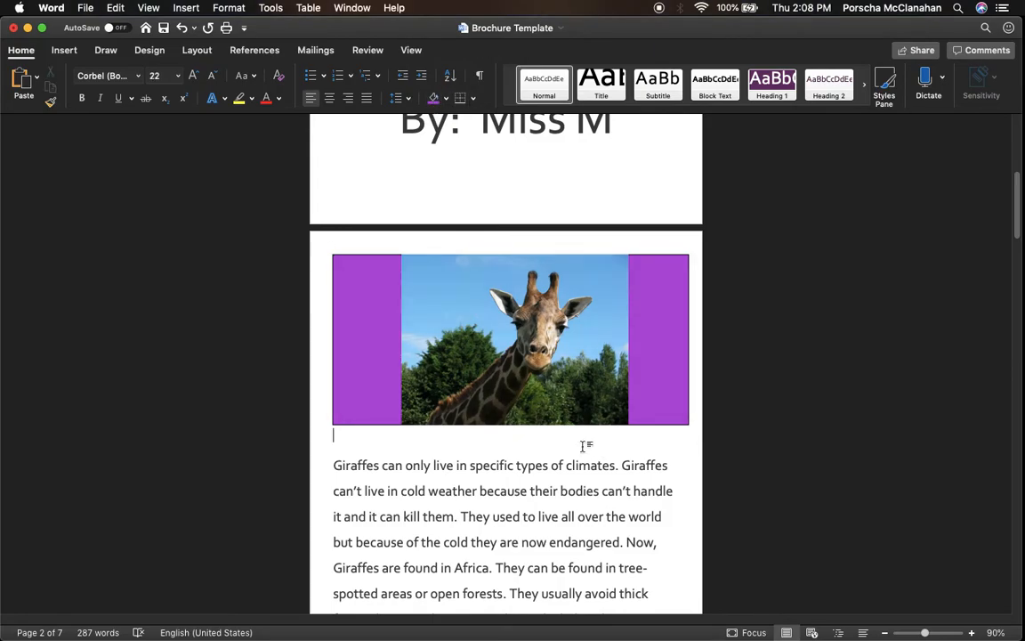
scroll(down, 3)
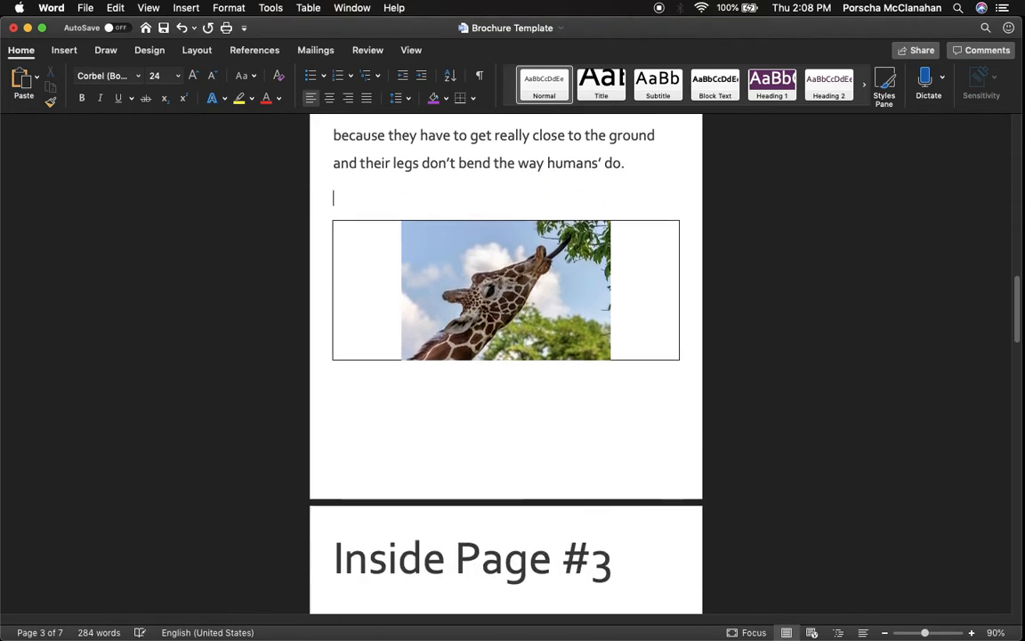
scroll(up, 3)
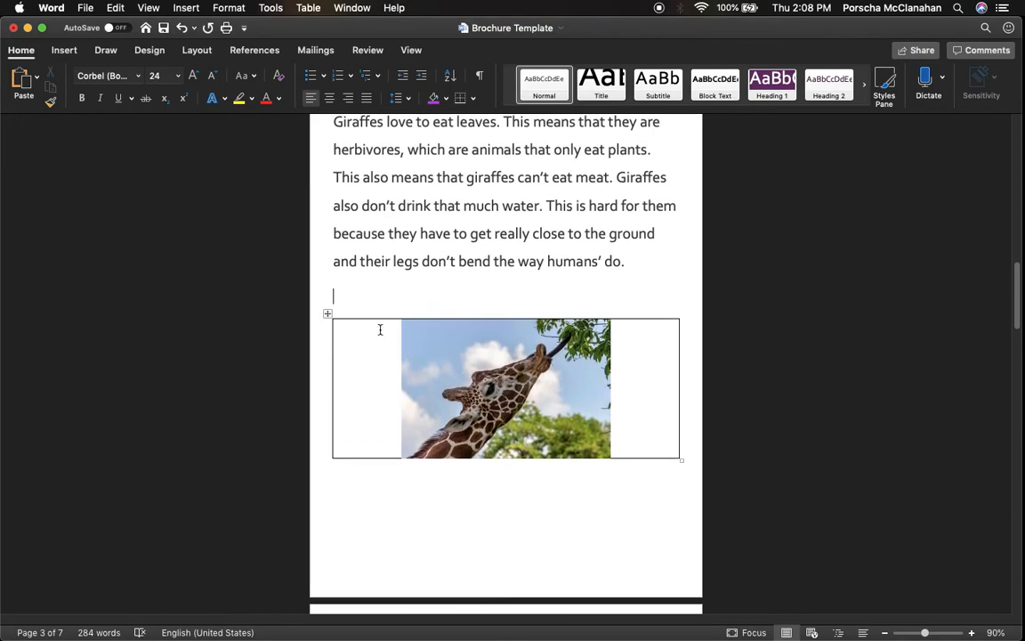
right_click(365, 324)
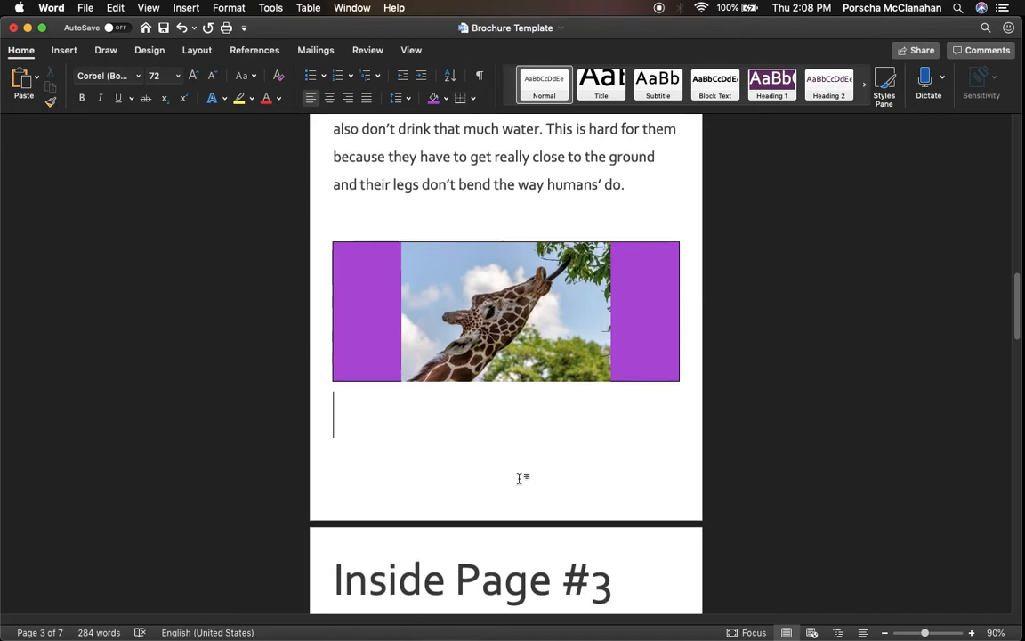
- Shade the fighting giraffes picture box purple, then select the fun facts photo box
scroll(down, 3)
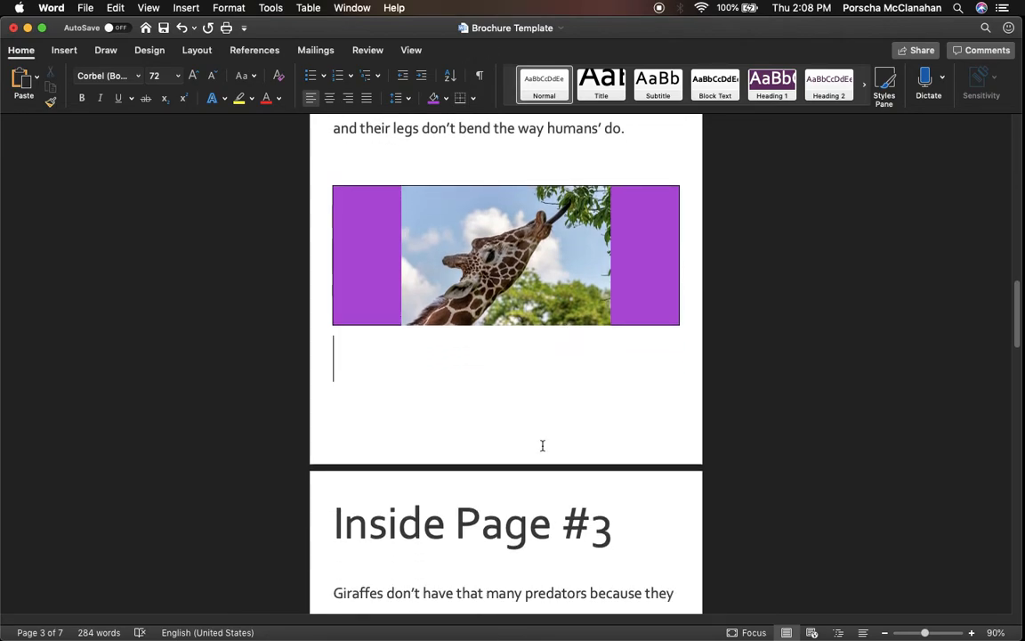
scroll(down, 3)
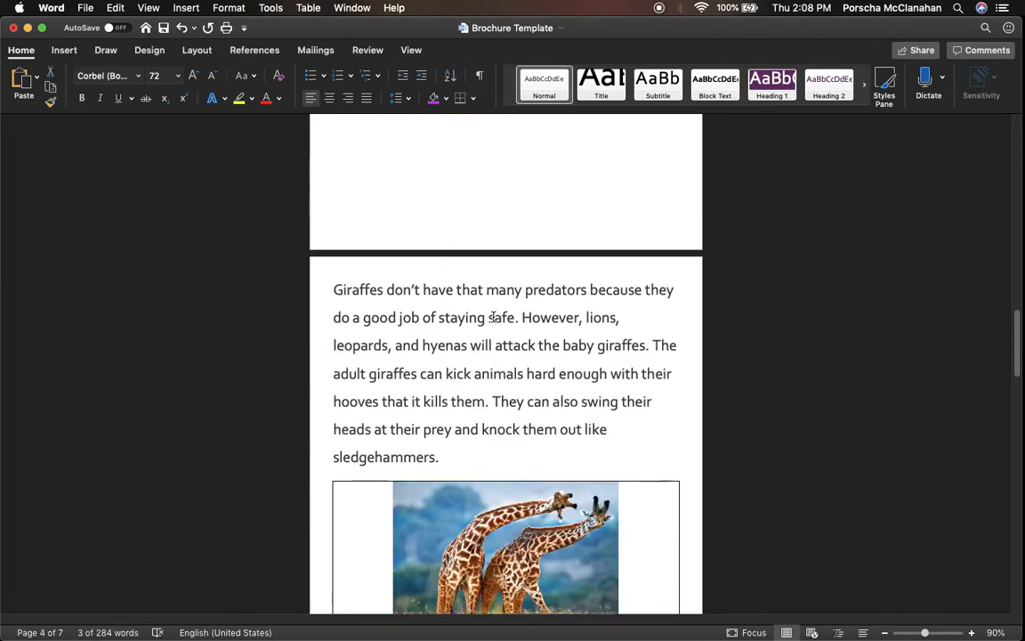
scroll(down, 3)
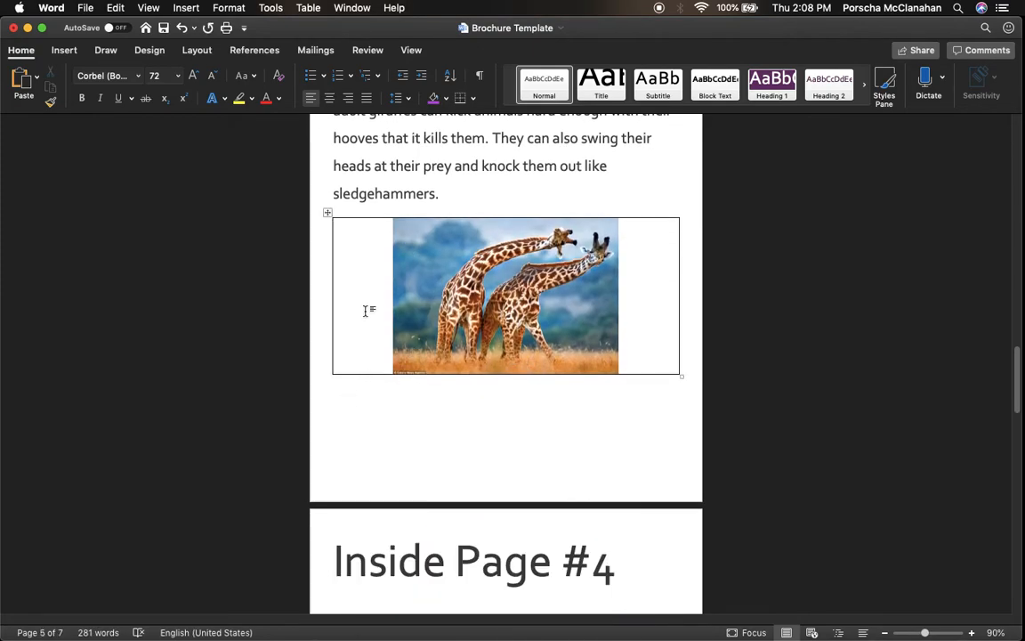
click(364, 295)
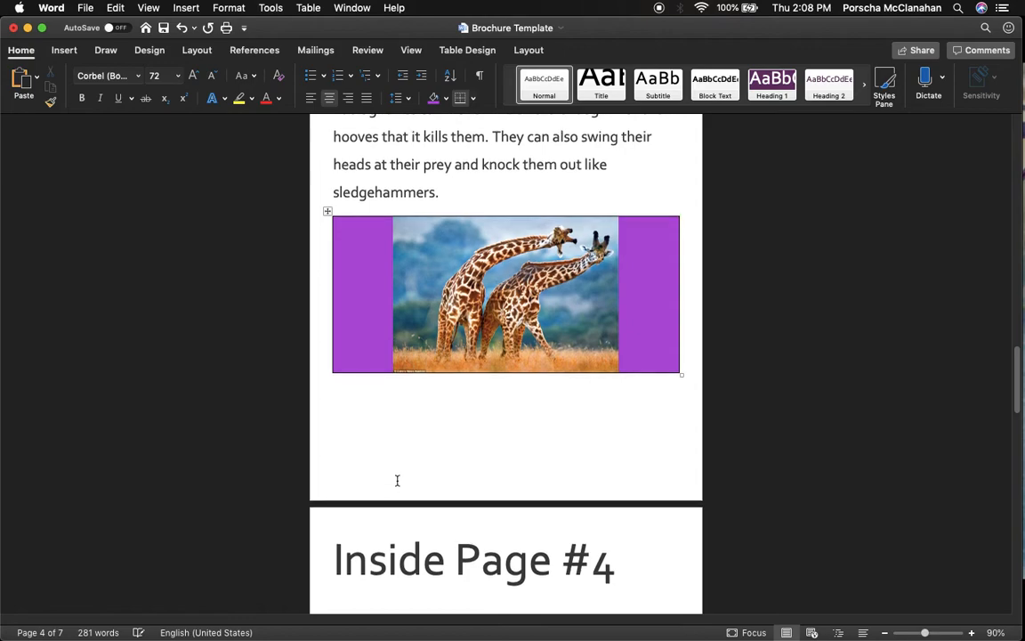
scroll(down, 3)
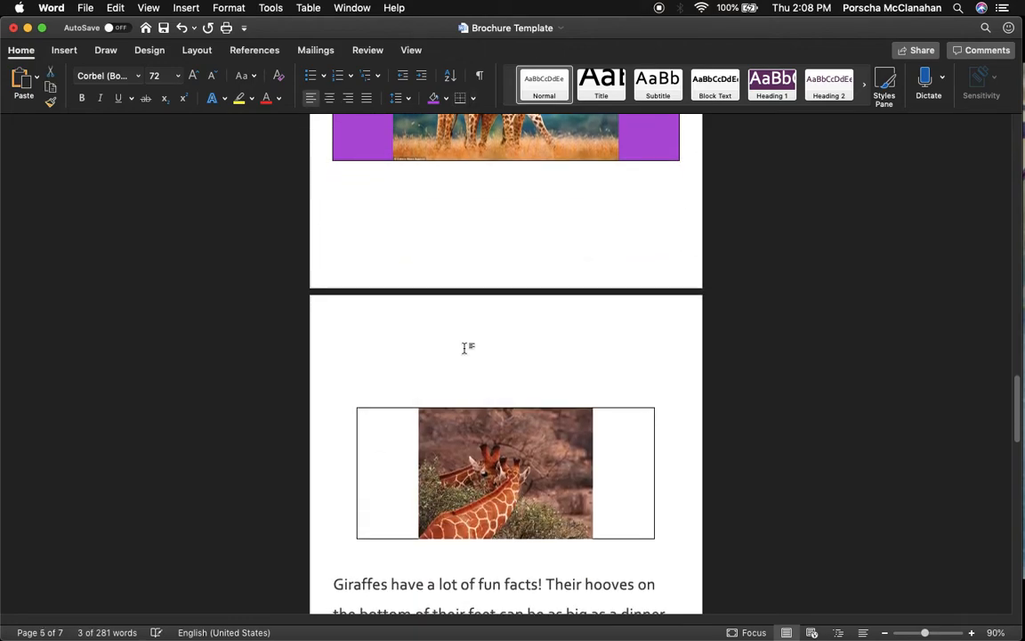
scroll(down, 3)
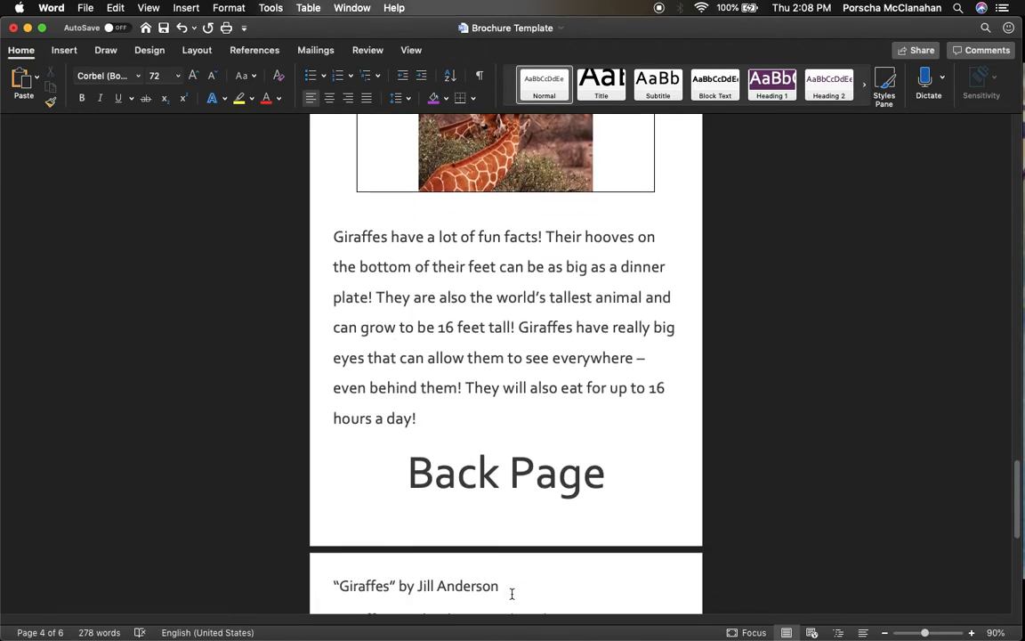
scroll(down, 3)
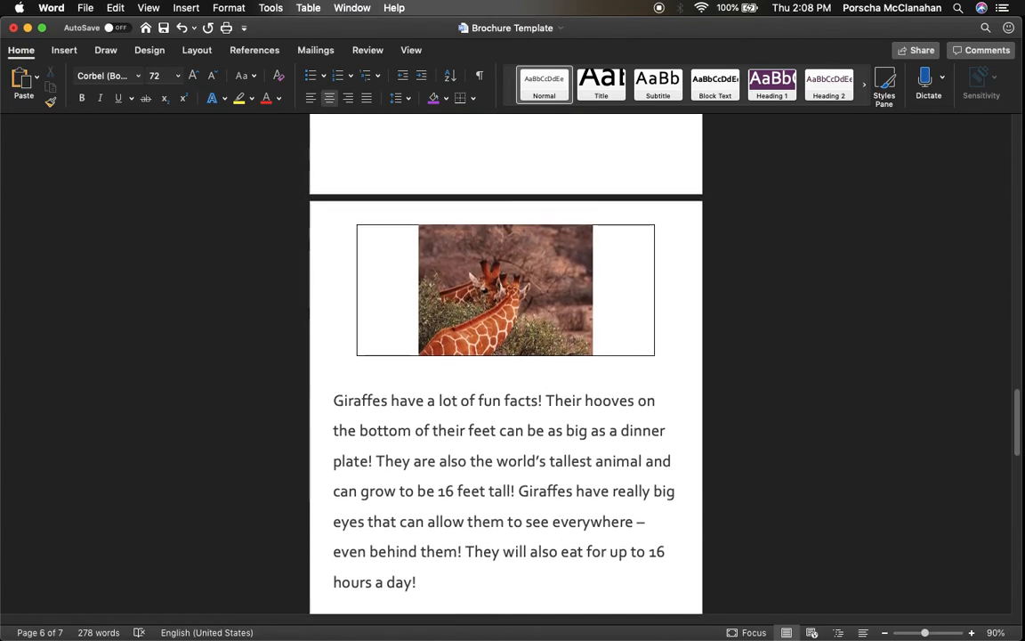
click(505, 292)
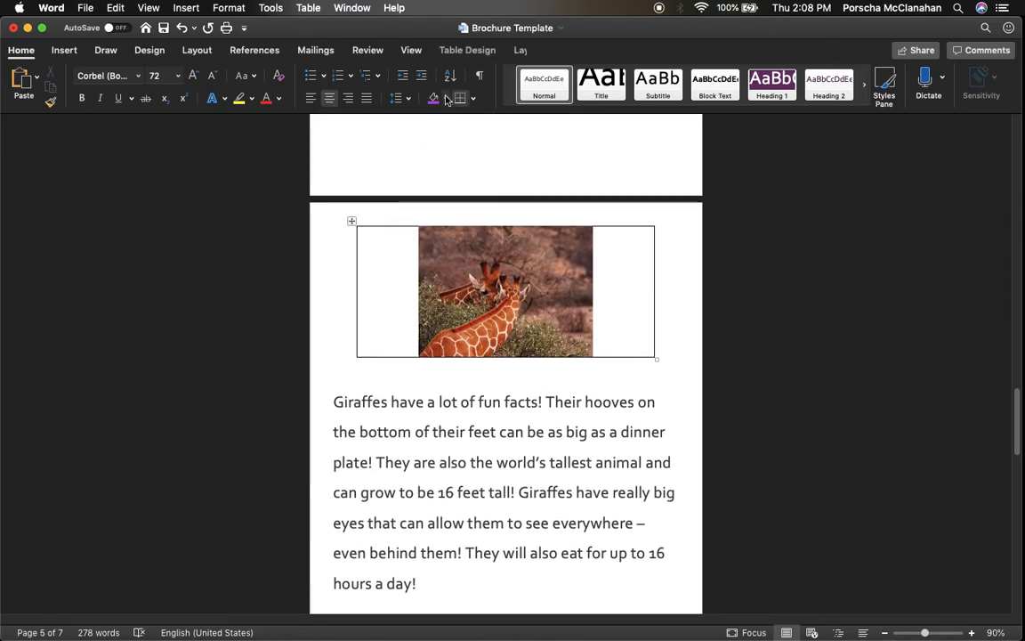
- Replace the 'Back Page' heading with 'Citations'
scroll(down, 3)
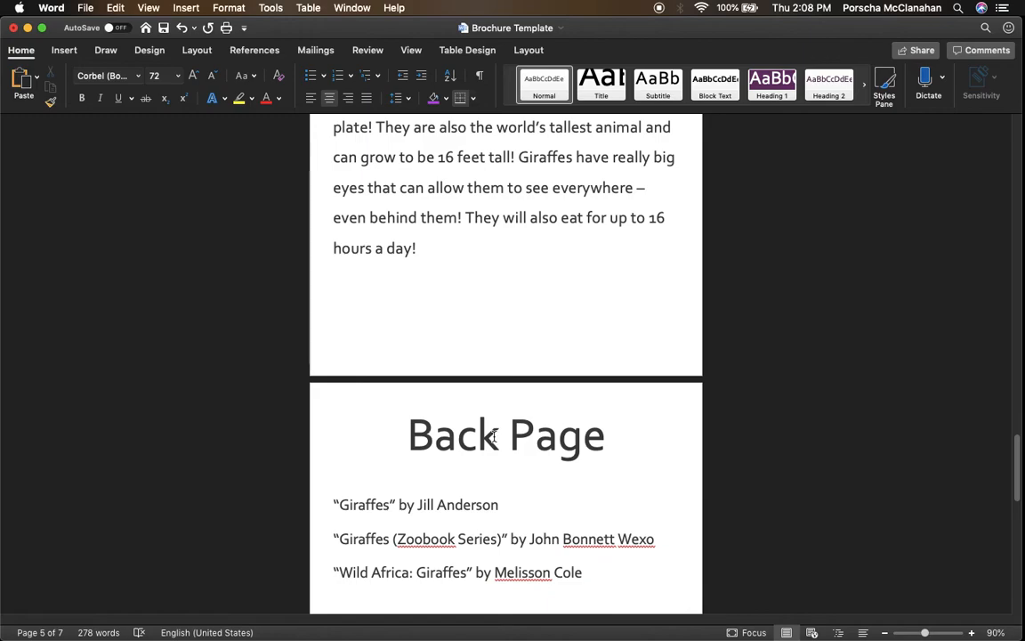
double_click(452, 434)
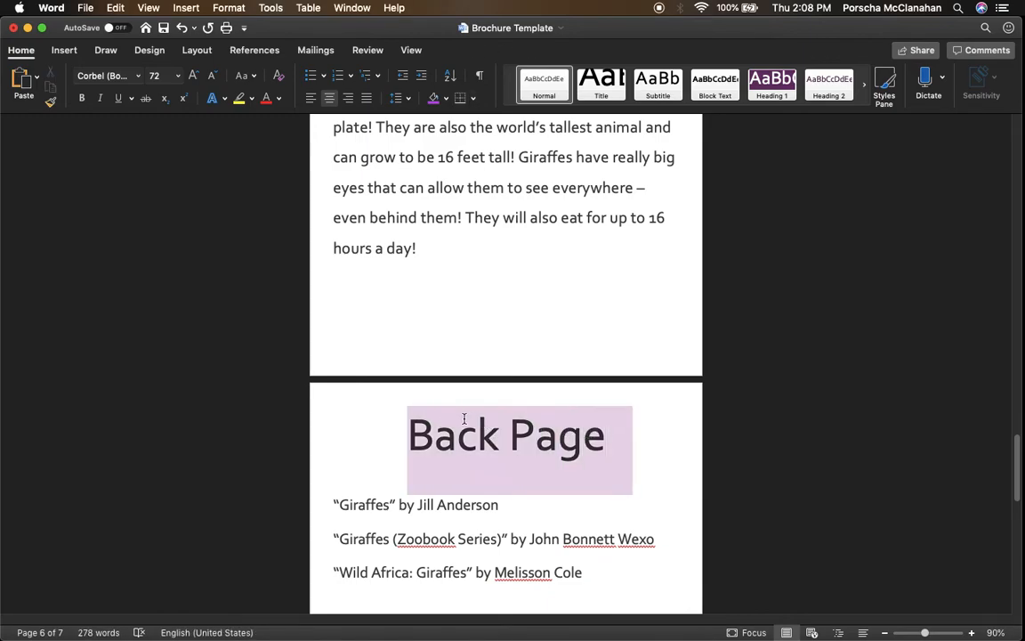
key(Delete)
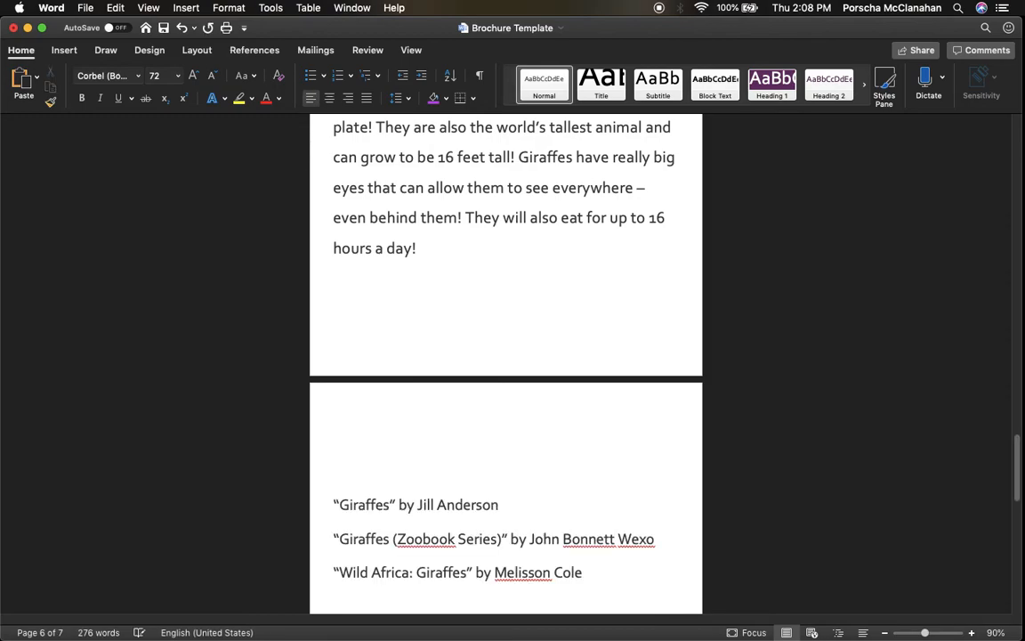
click(335, 436)
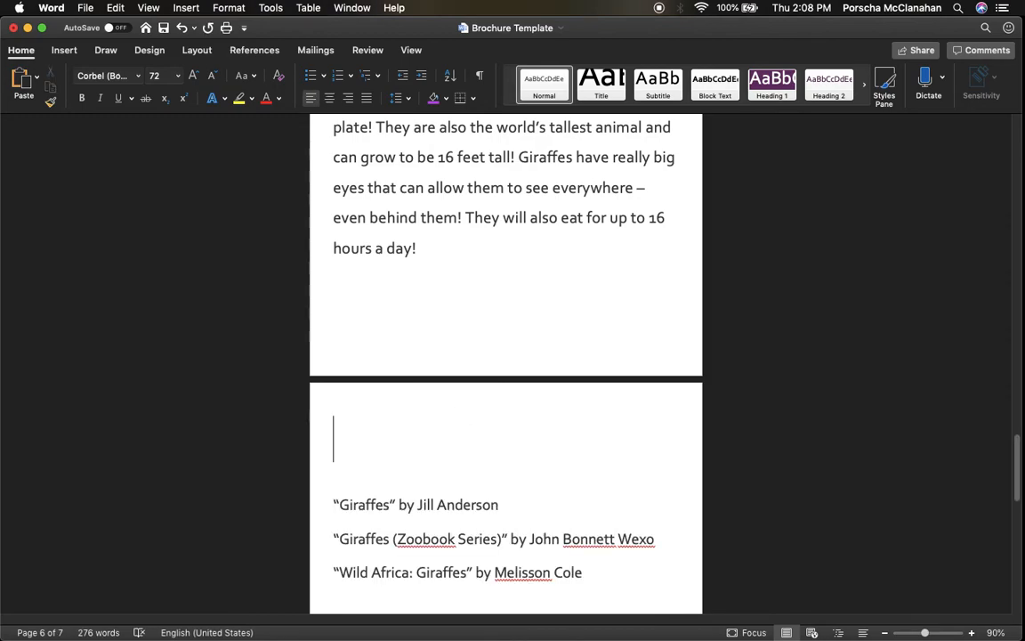
text(Citations)
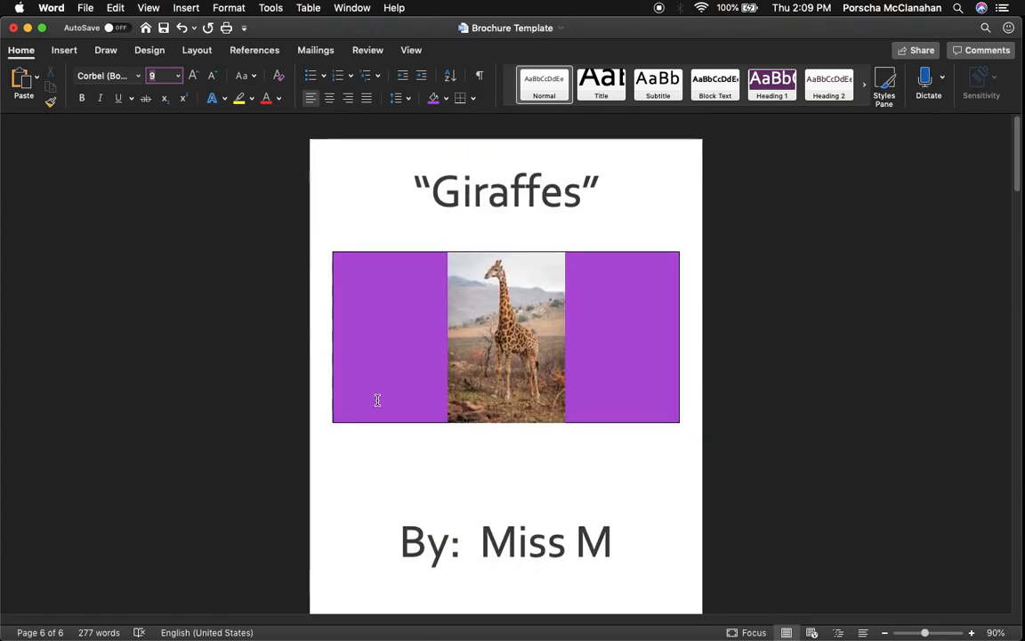
scroll(down, 3)
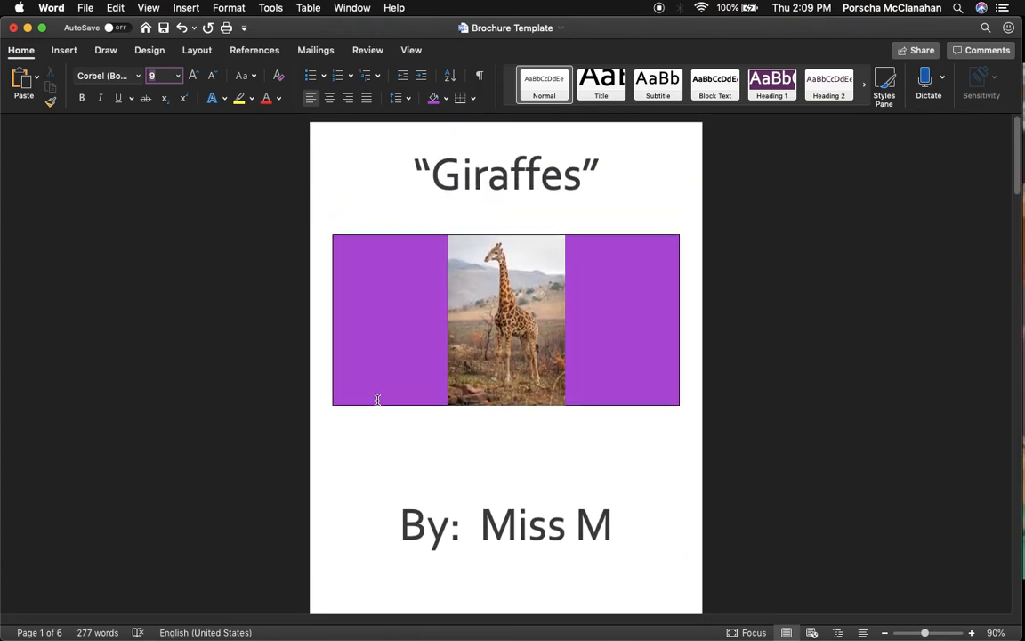
click(505, 320)
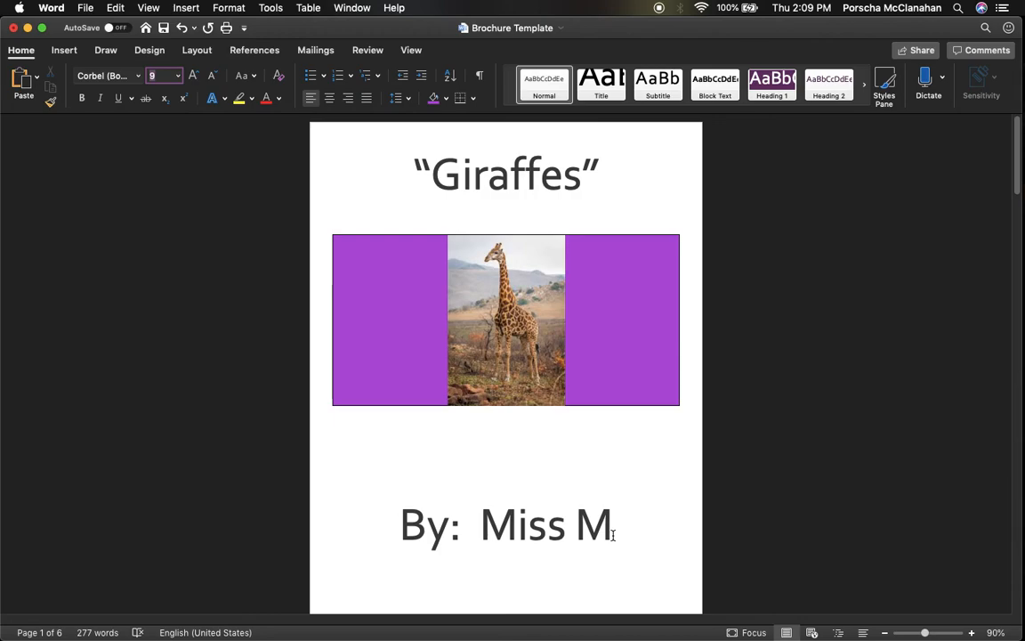
scroll(down, 3)
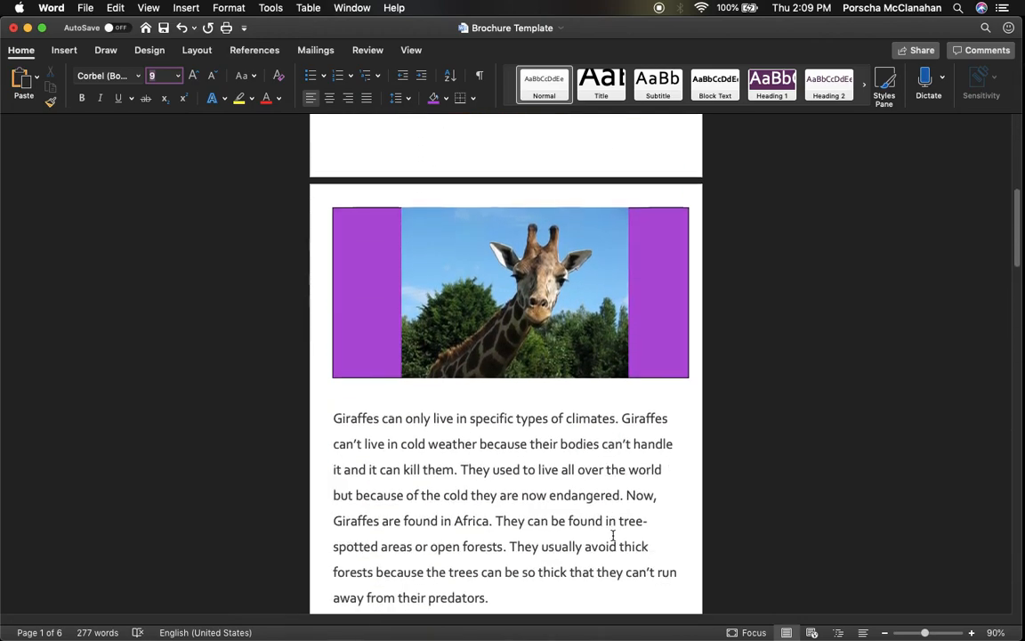
scroll(down, 3)
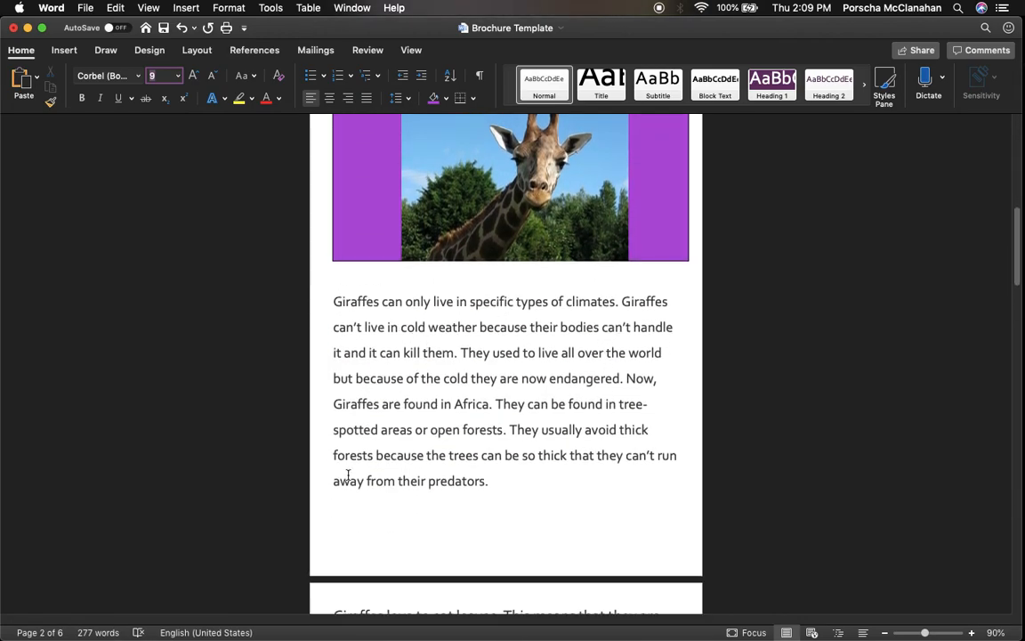
scroll(down, 3)
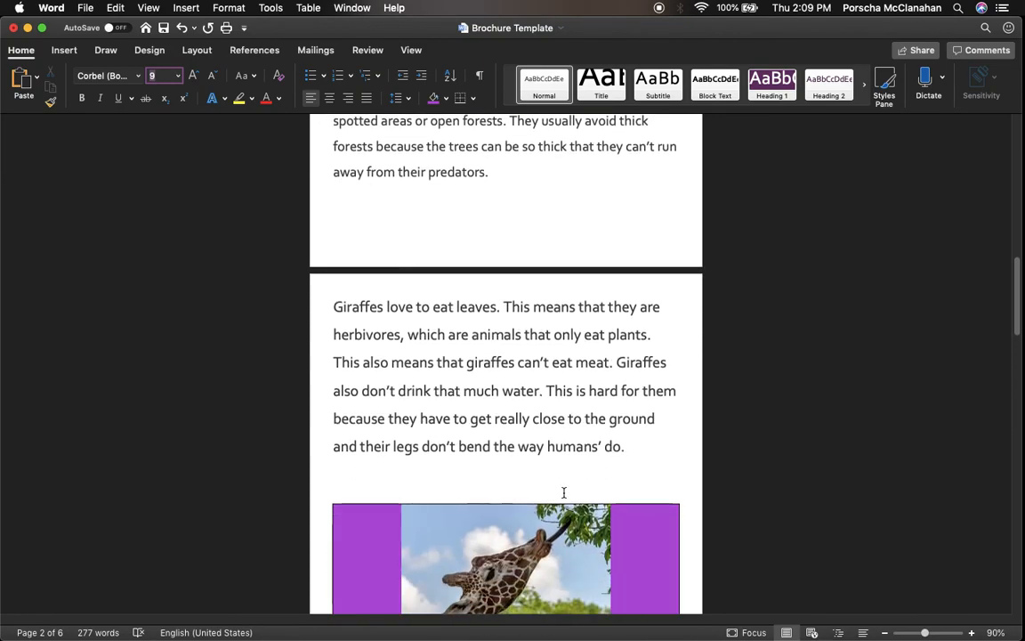
scroll(down, 3)
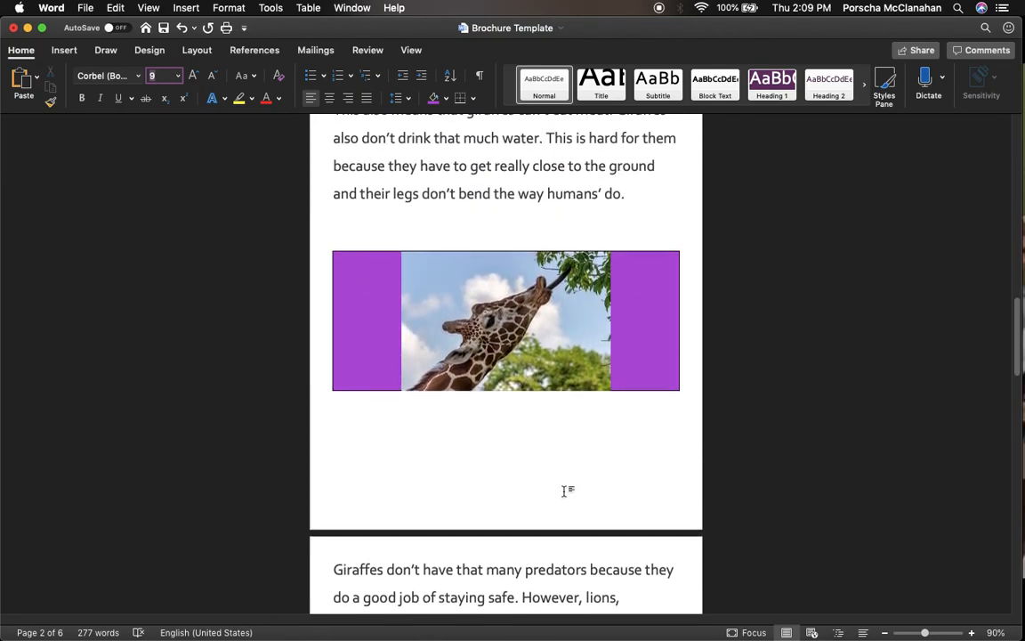
scroll(down, 3)
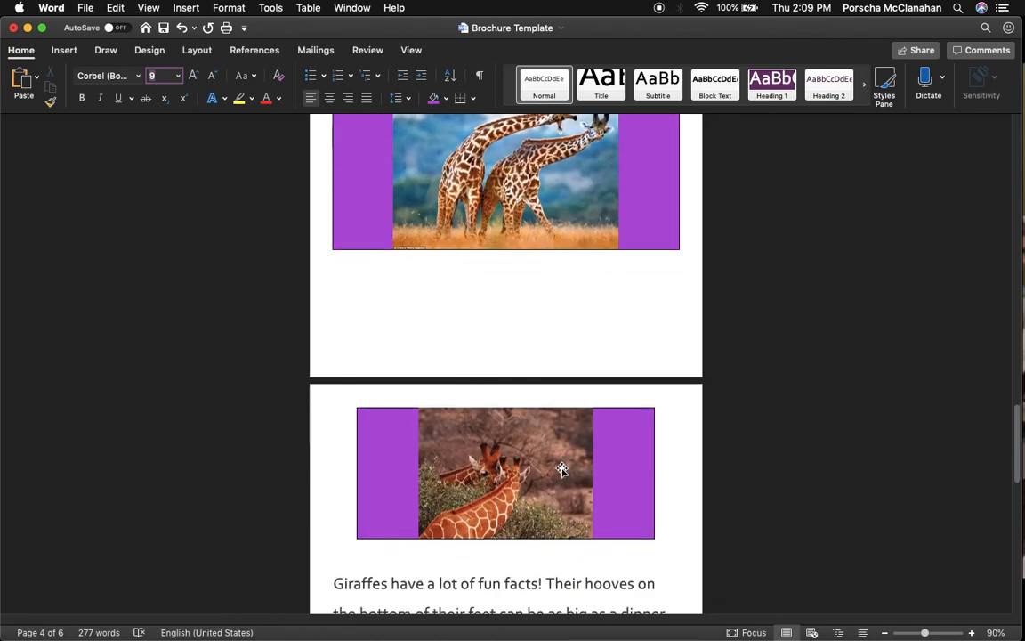
scroll(down, 3)
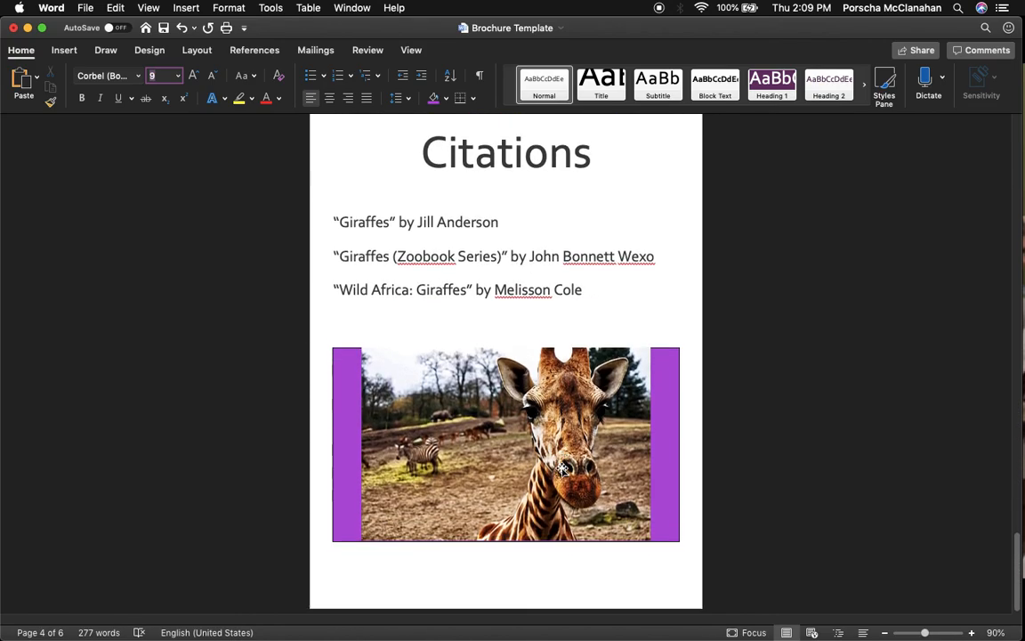